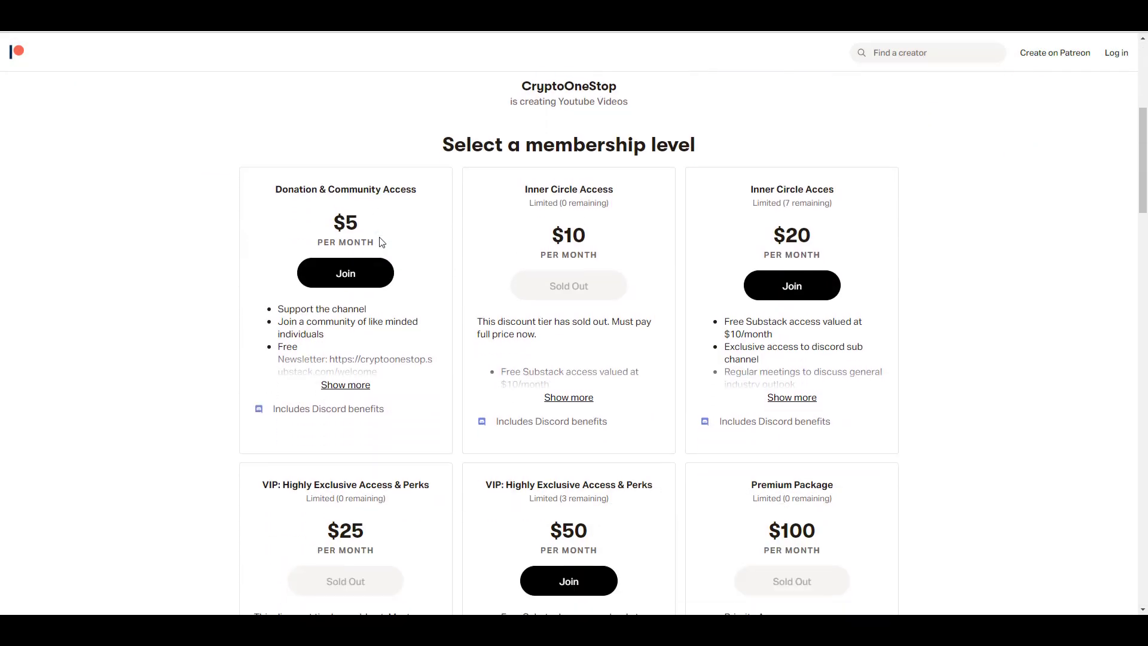
- Expand the $50 VIP tier card's "Show more" to see all its benefits
{"action": "scroll", "scroll_direction": "down", "scroll_amount": 3}
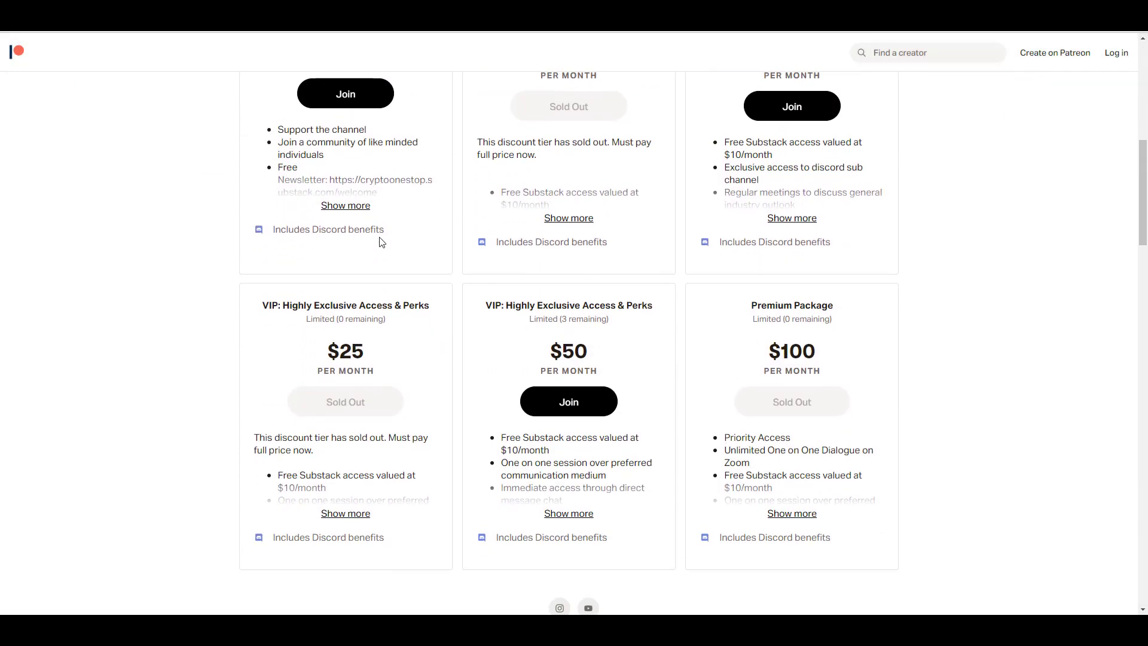
{"action": "left_click", "coordinate": [568, 513]}
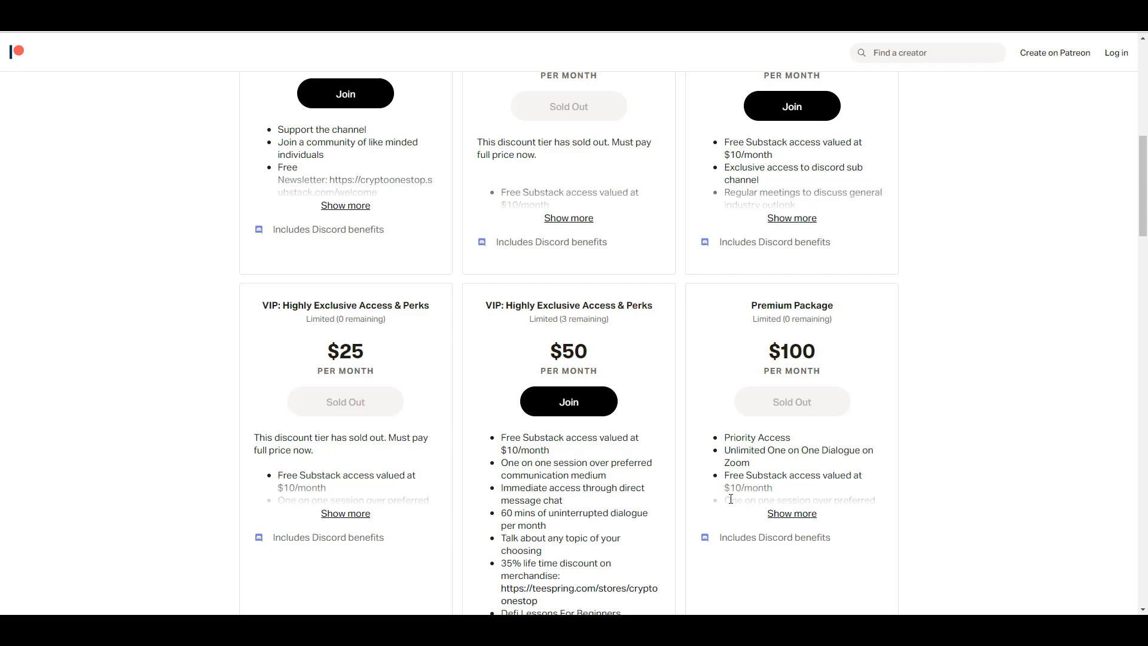